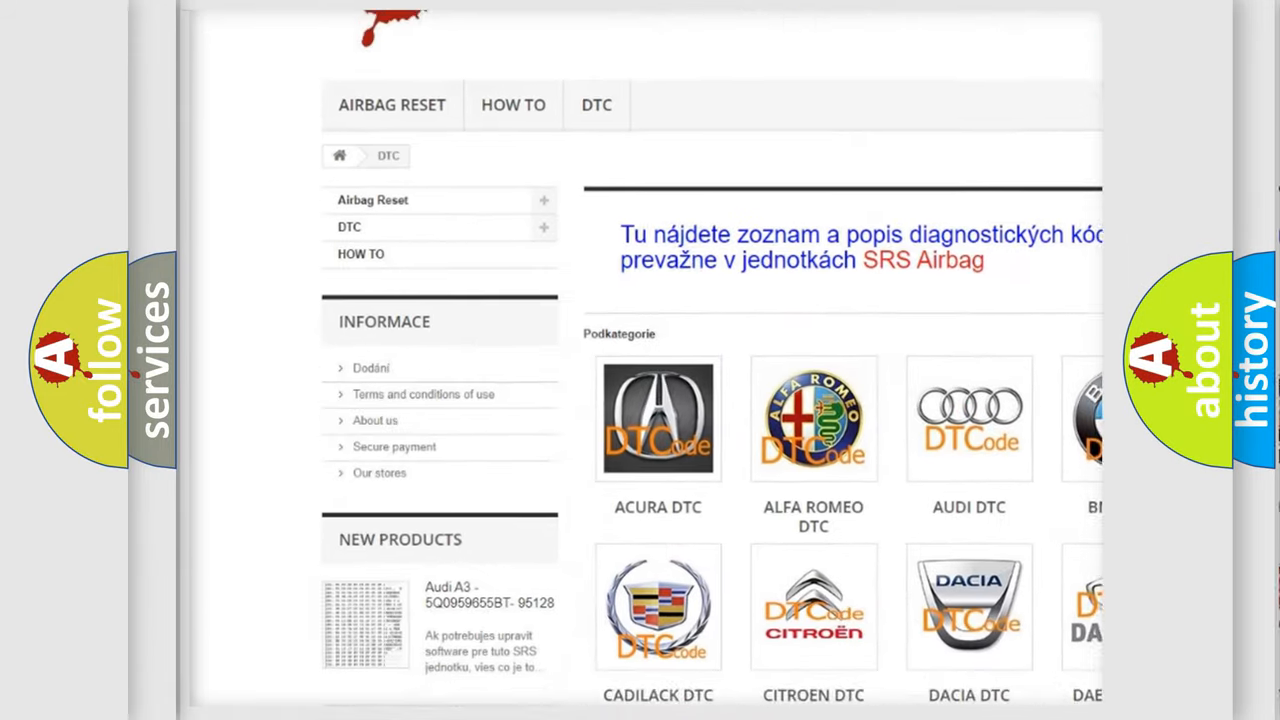
scroll("down", 3)
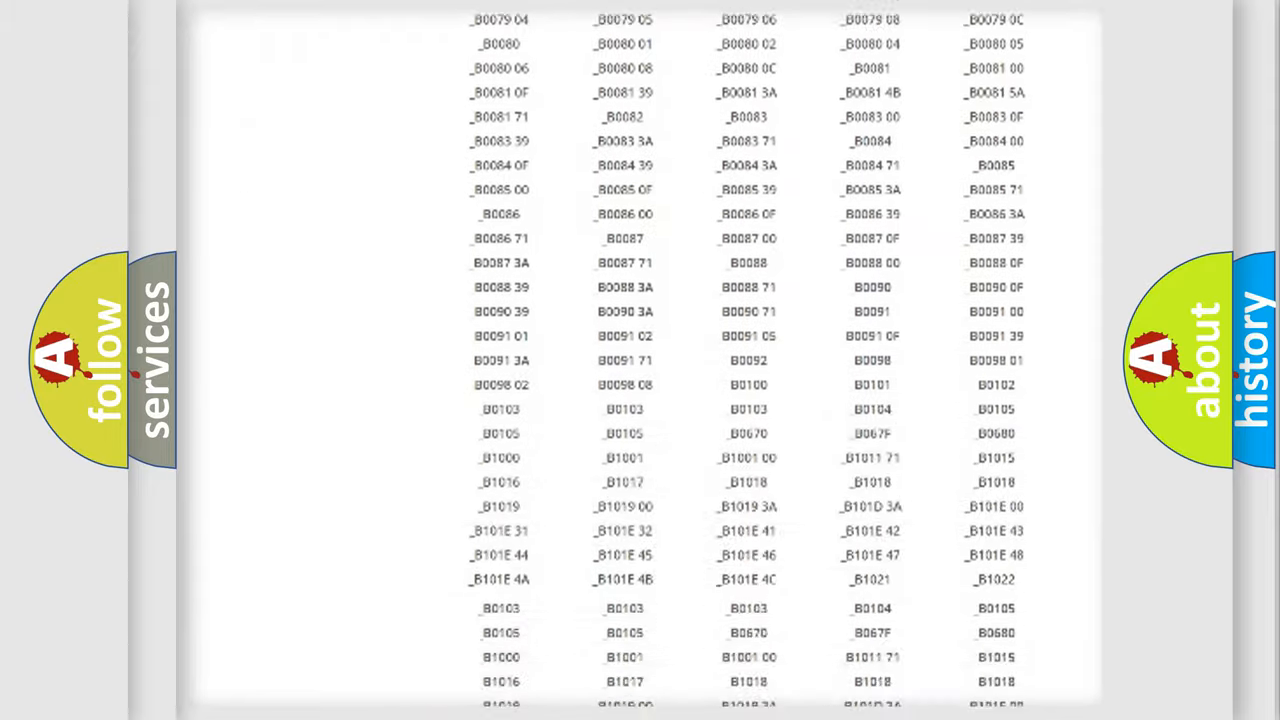
scroll("up", 3)
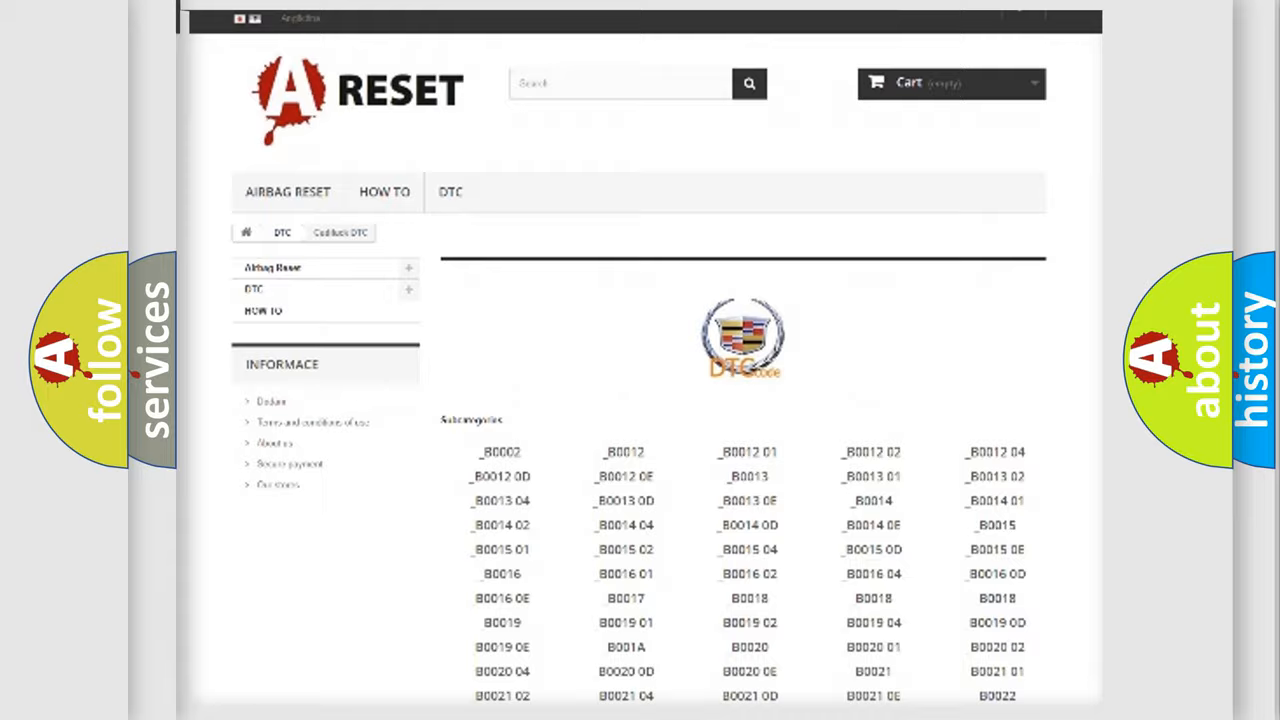